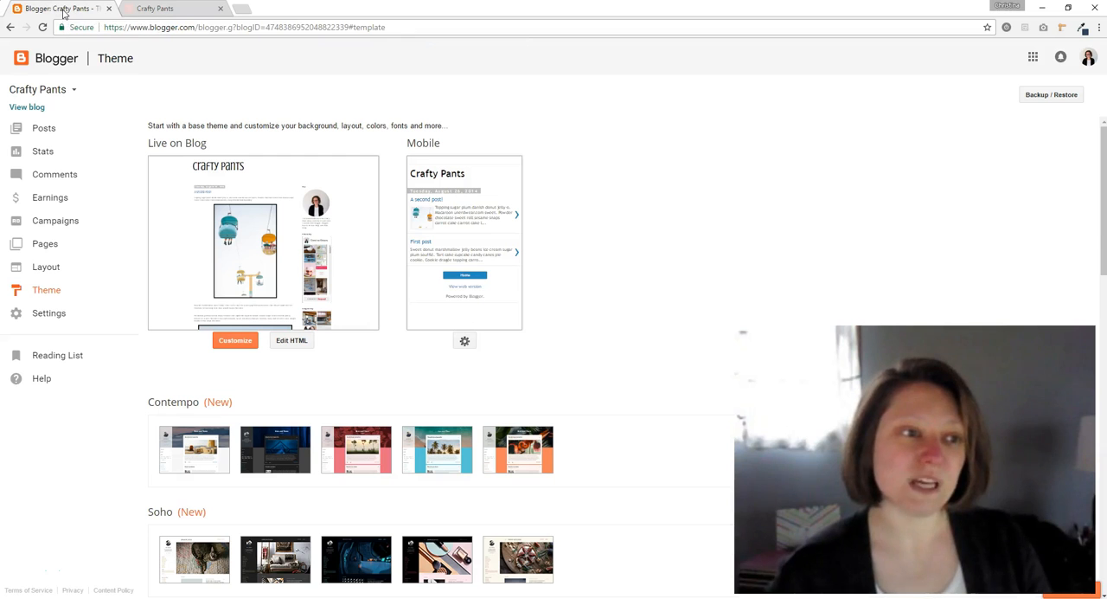
pyautogui.moveTo(108, 214)
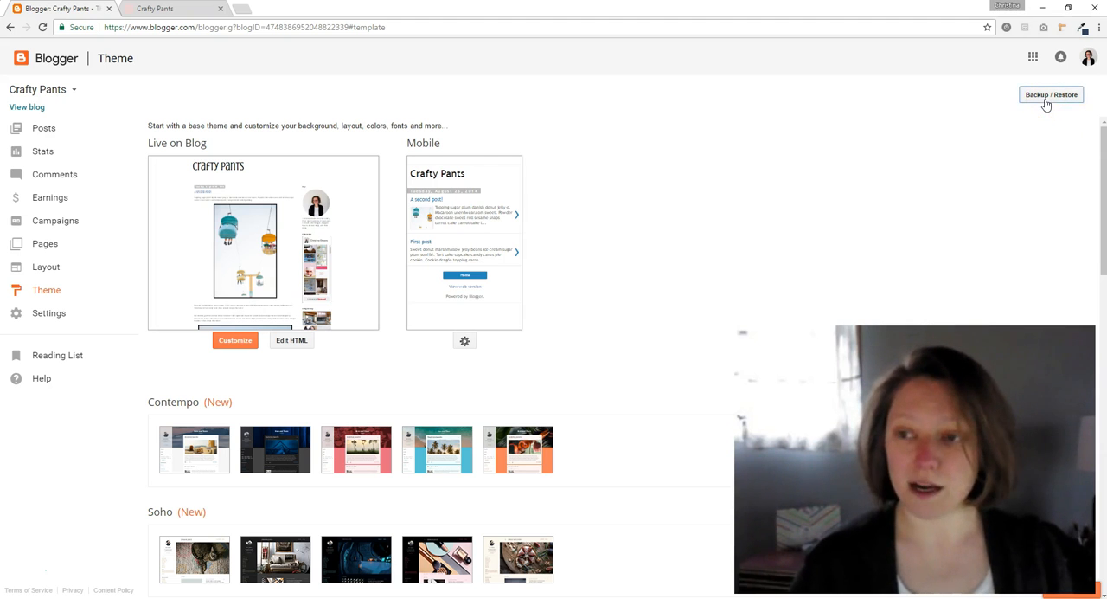
# Open the Crafty Pants theme's HTML code editor via Edit HTML
pyautogui.click(1050, 95)
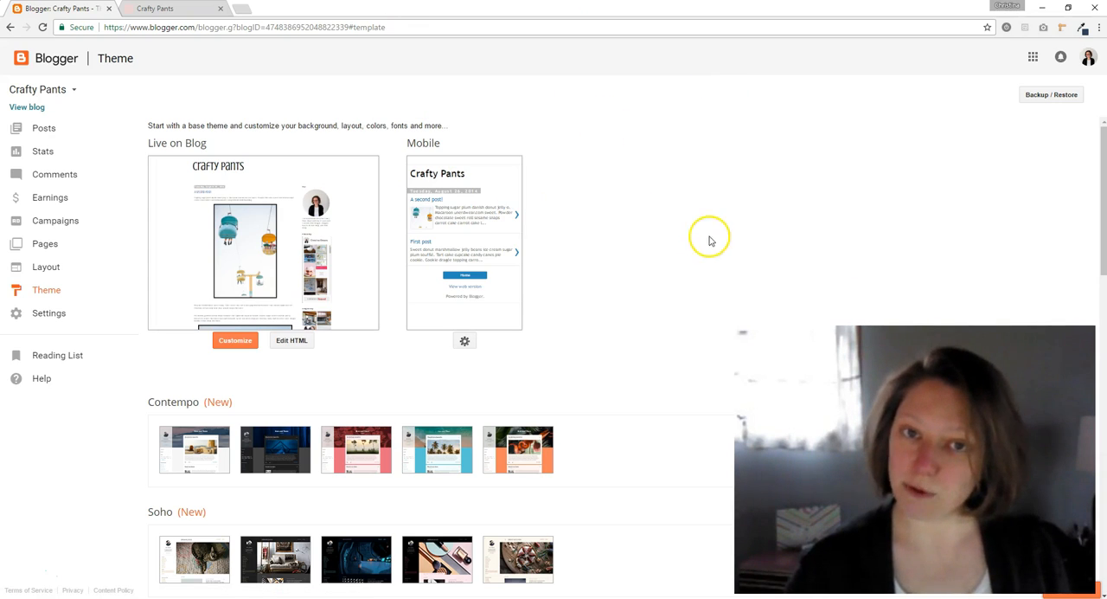
pyautogui.moveTo(657, 318)
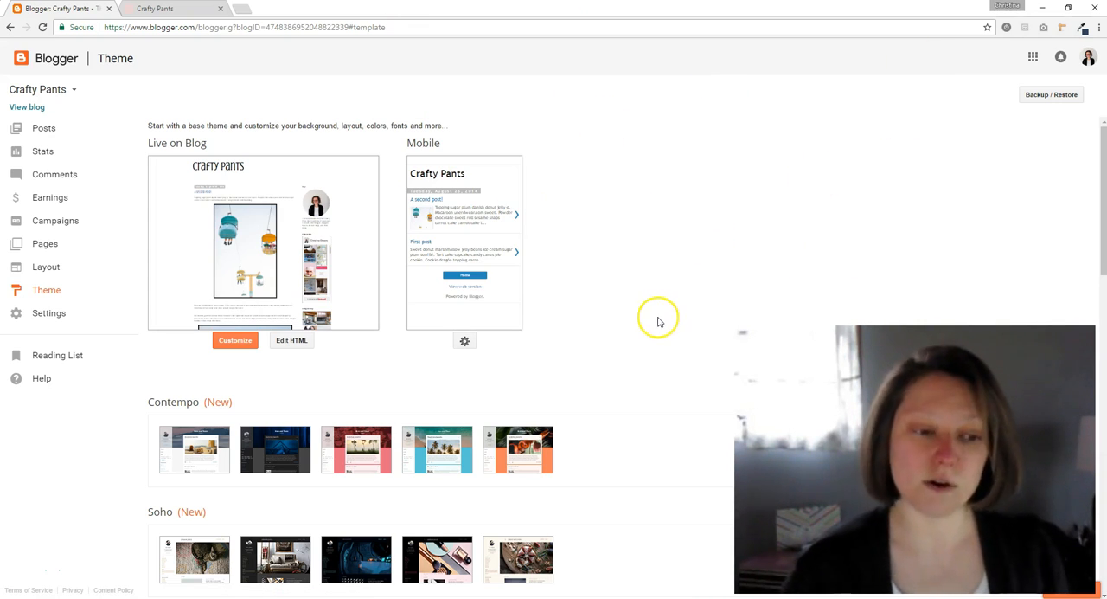
pyautogui.moveTo(722, 244)
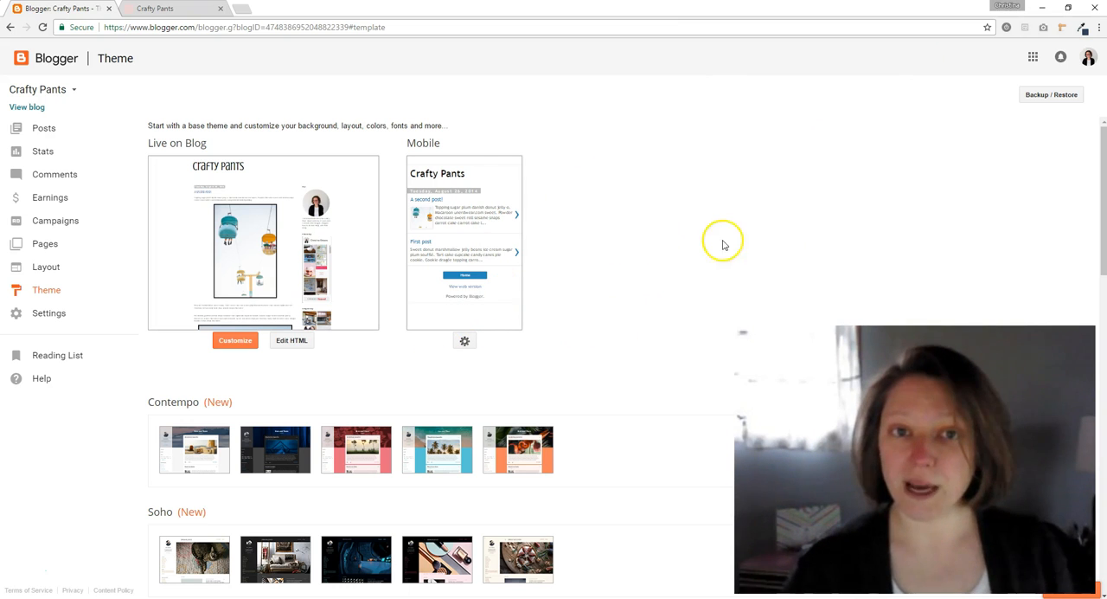
pyautogui.moveTo(292, 340)
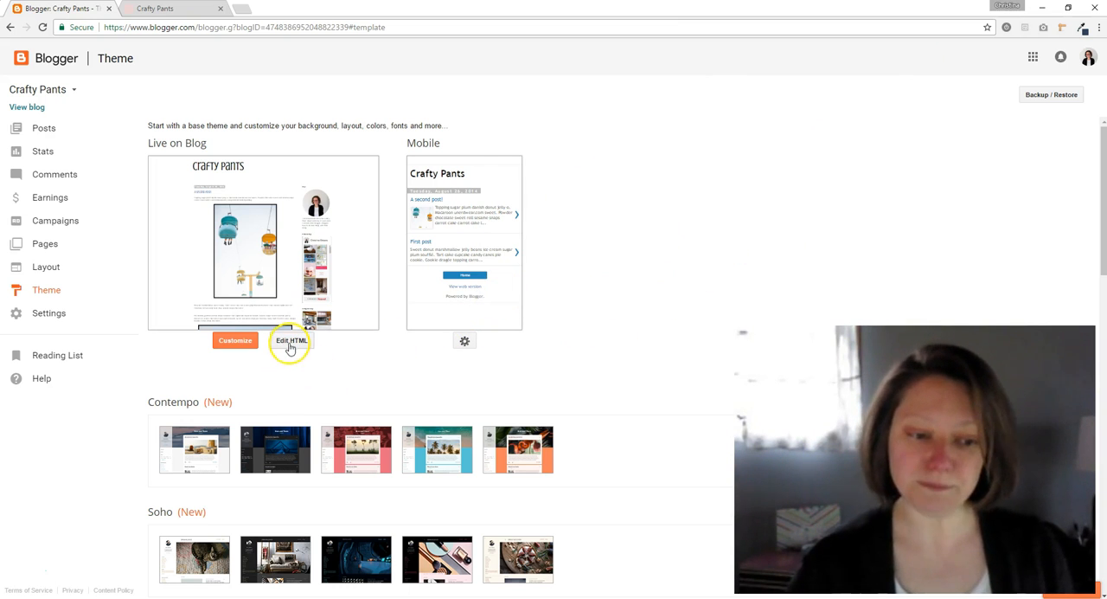
pyautogui.click(290, 340)
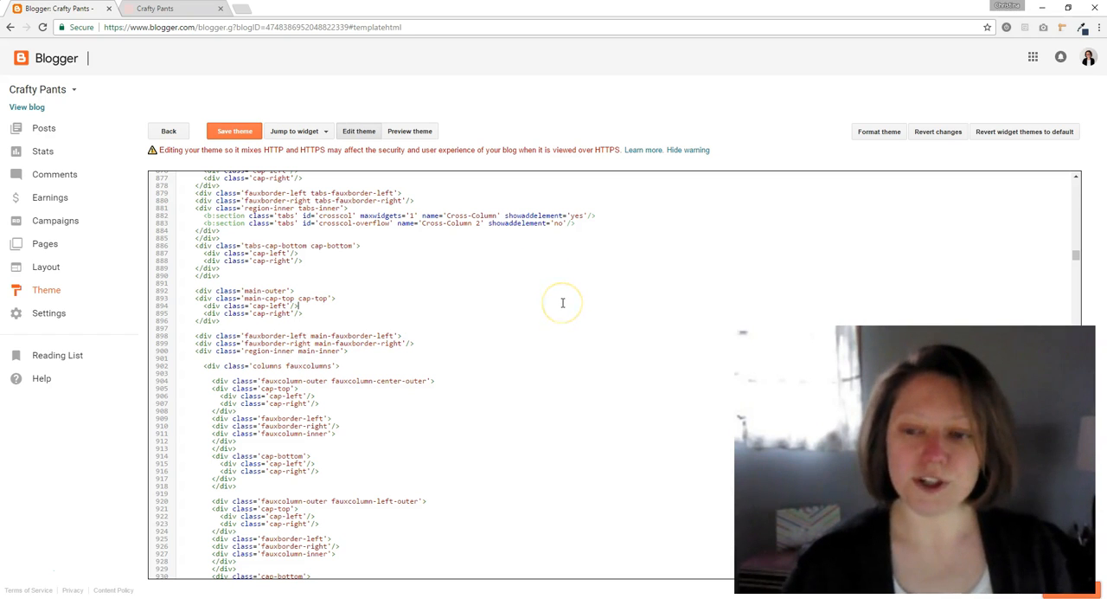
pyautogui.moveTo(509, 323)
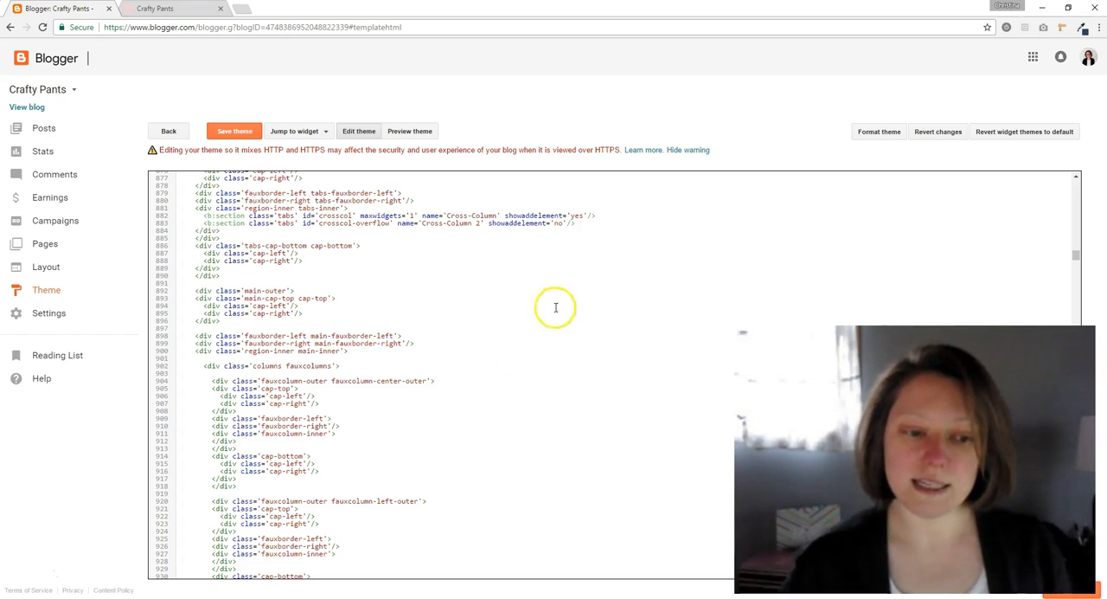
pyautogui.moveTo(556, 339)
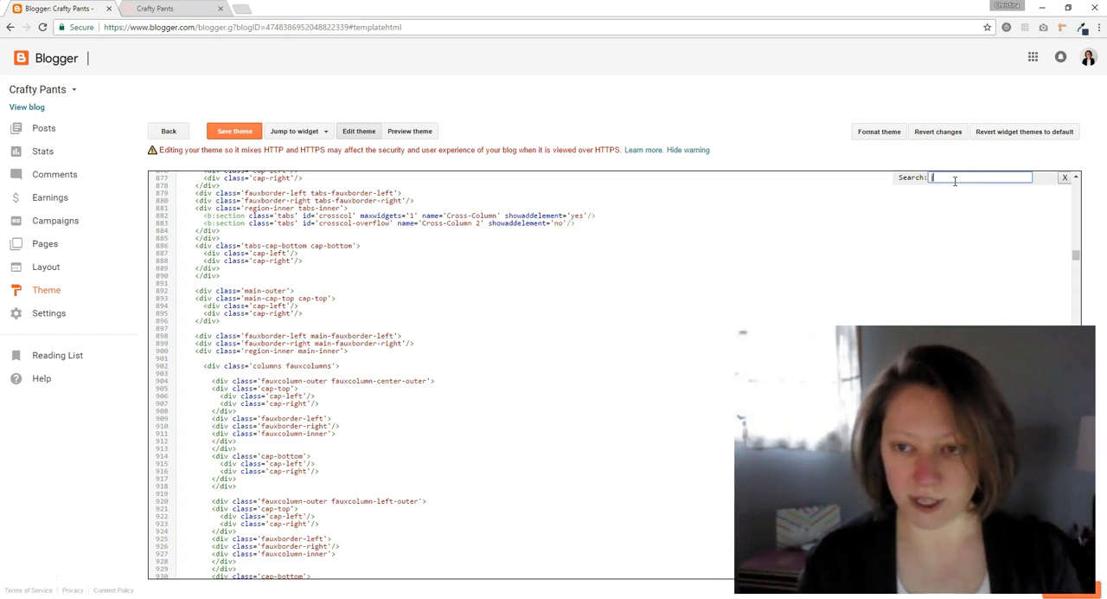
# Search the theme code for 'jump-link' and place the cursor before the anchor tag
pyautogui.write('jump-link')
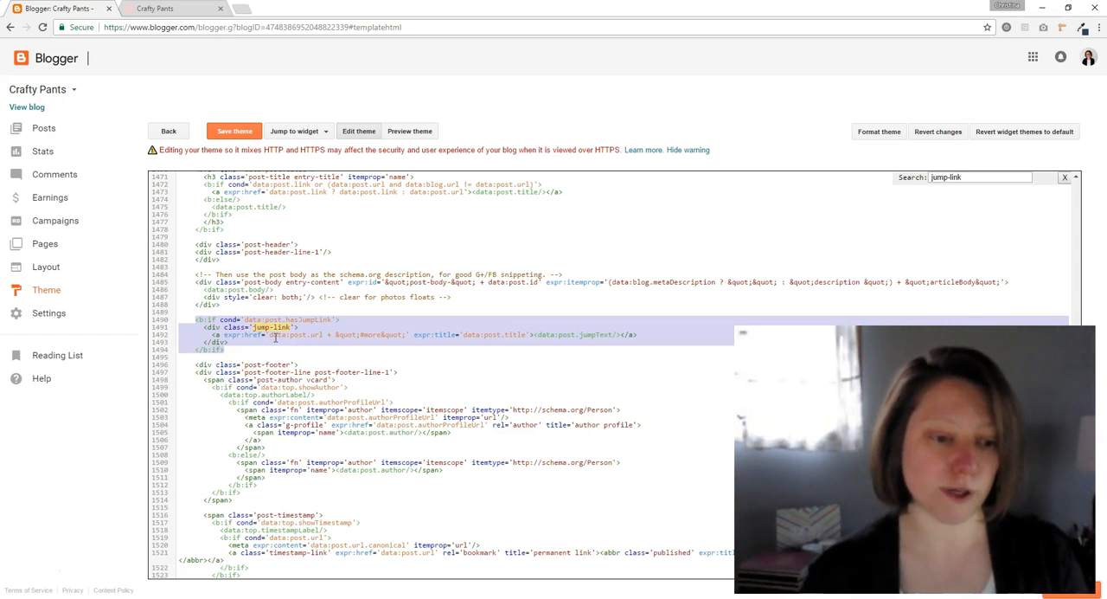
pyautogui.click(240, 344)
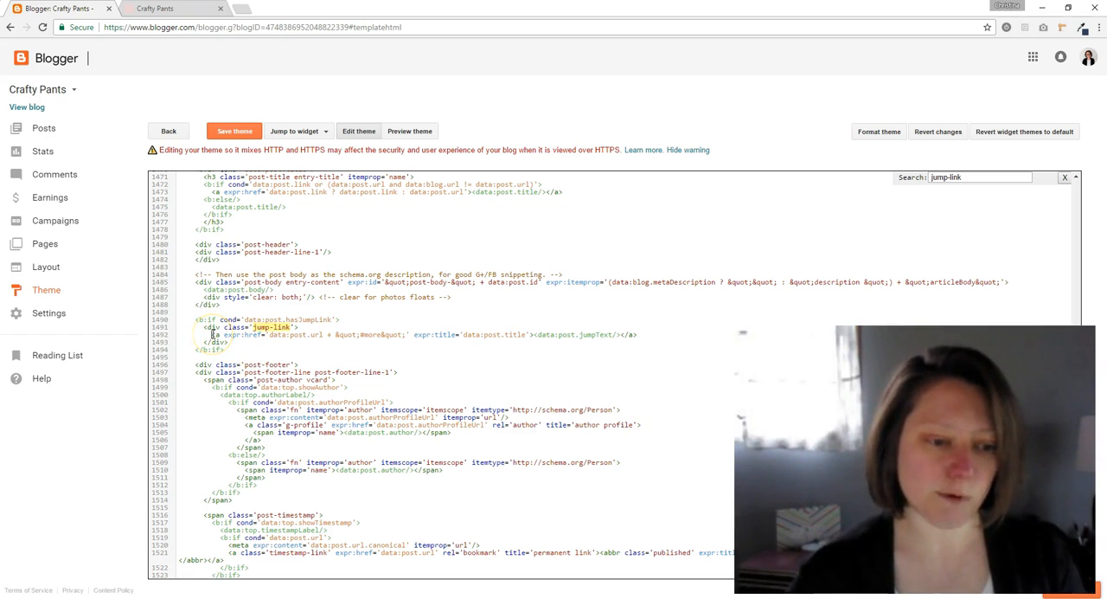
pyautogui.moveTo(216, 335)
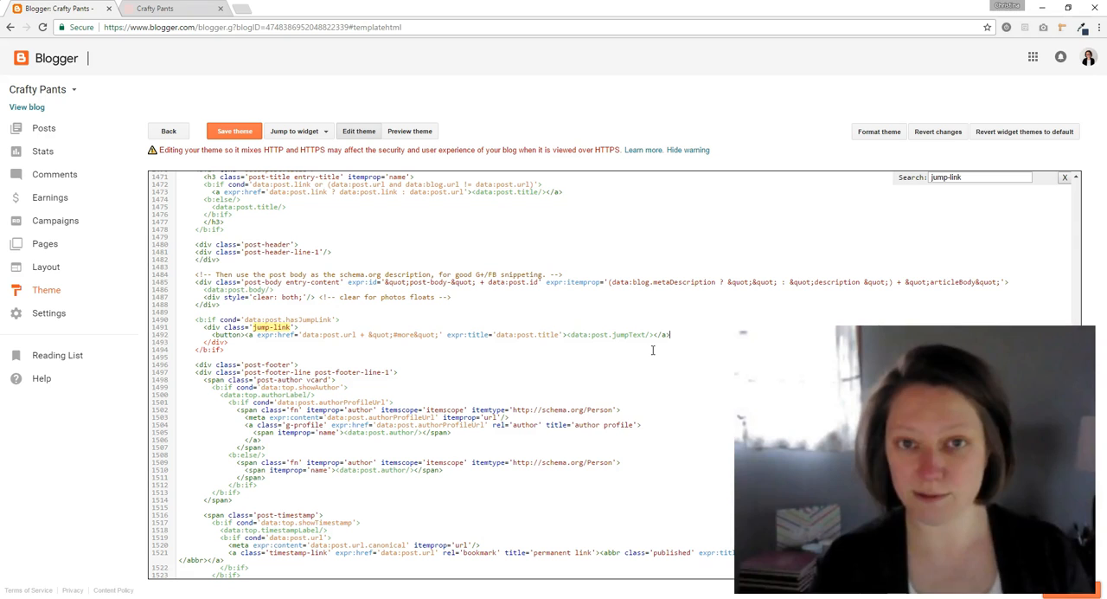
# Add the closing '</button>' tag after the jump-link anchor on line 1492
pyautogui.write('</button>')
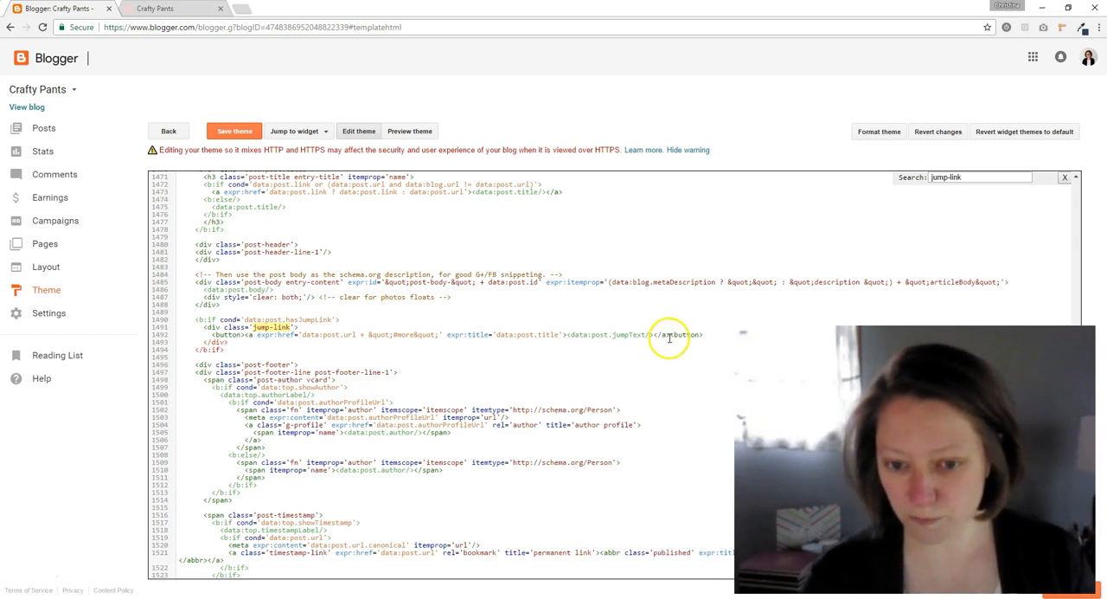
pyautogui.moveTo(698, 365)
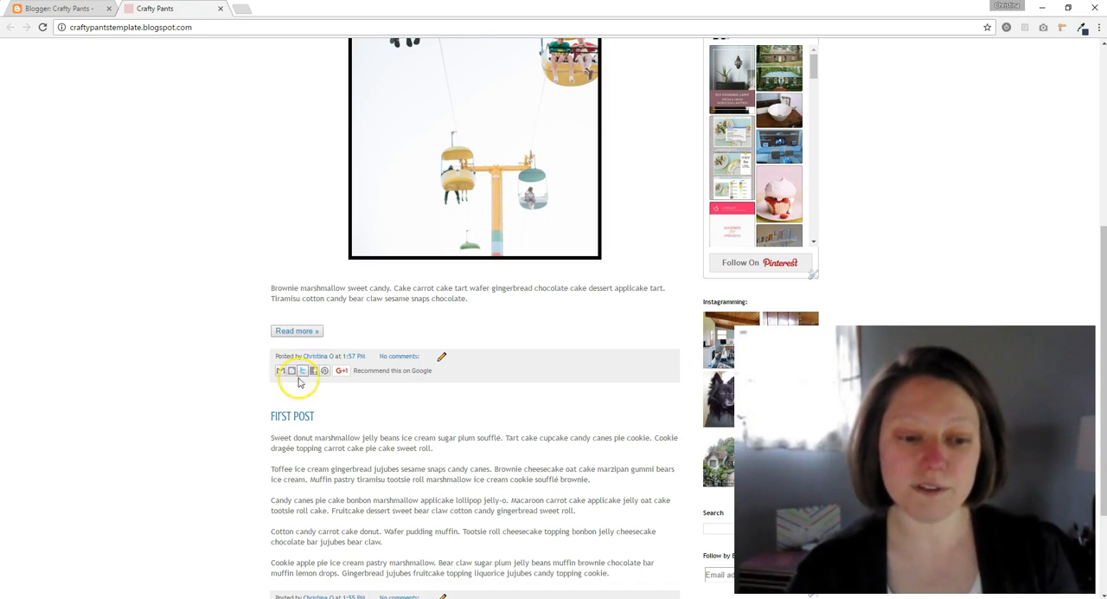
pyautogui.moveTo(180, 420)
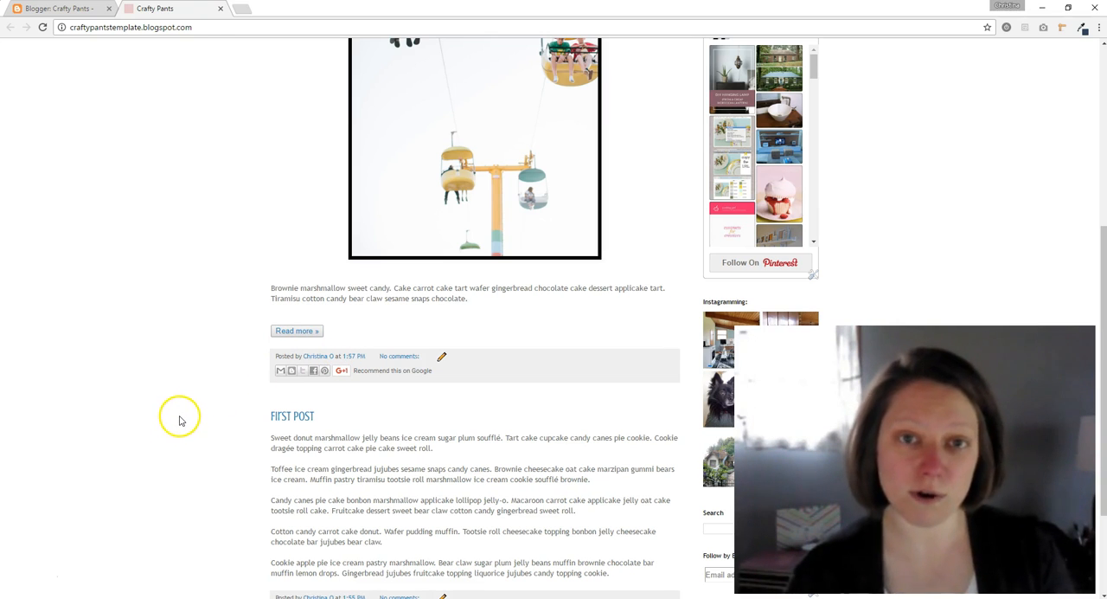
pyautogui.moveTo(240, 316)
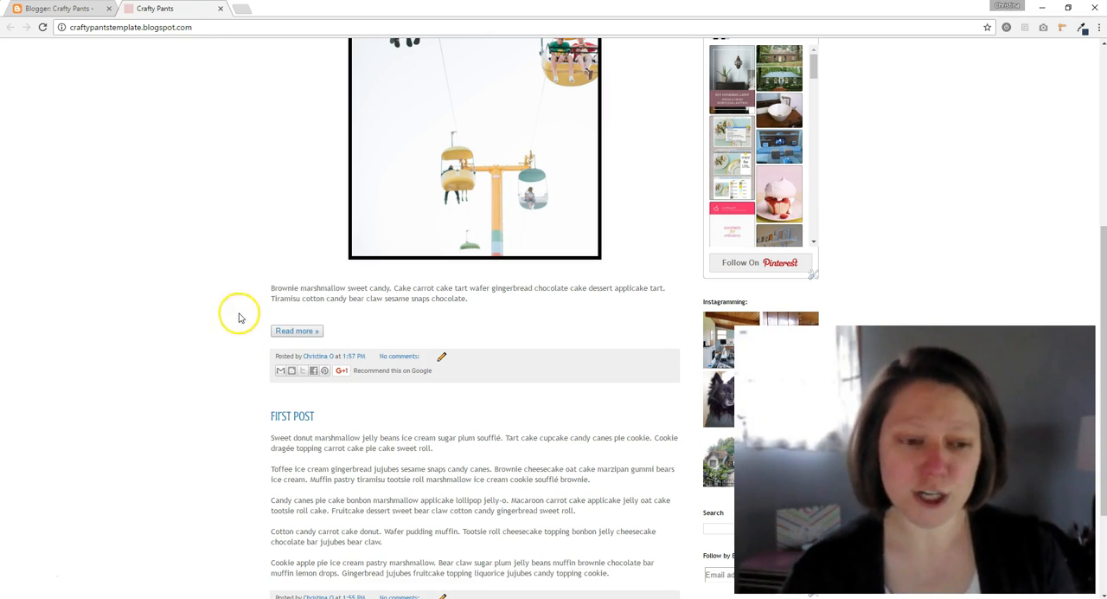
pyautogui.moveTo(201, 448)
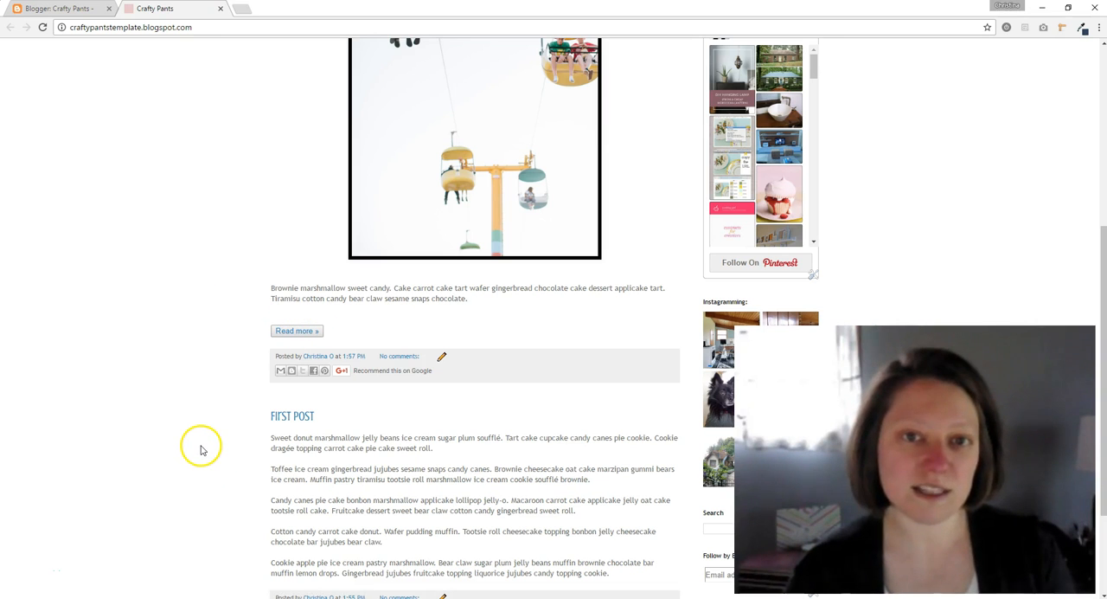